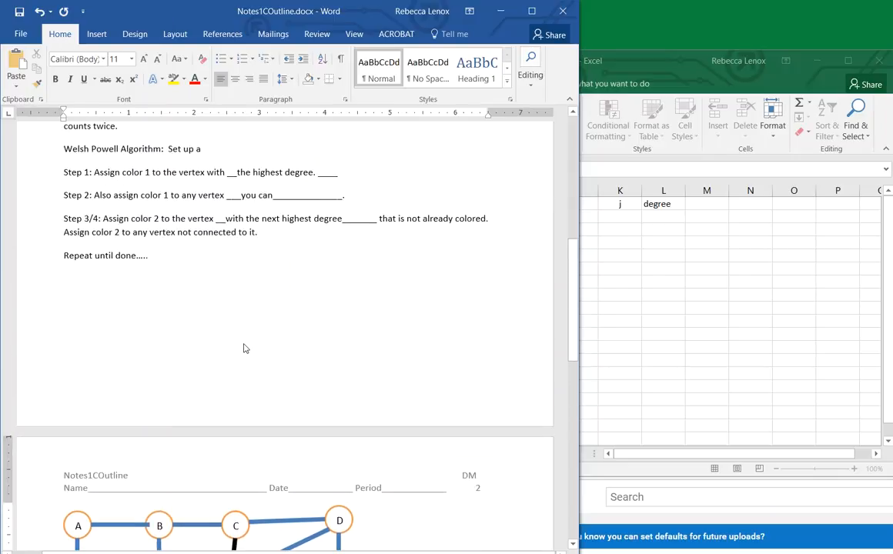
Scroll down past the Welsh-Powell steps to the graph with vertices A–J
{"action": "scroll", "scroll_direction": "down", "scroll_amount": 3}
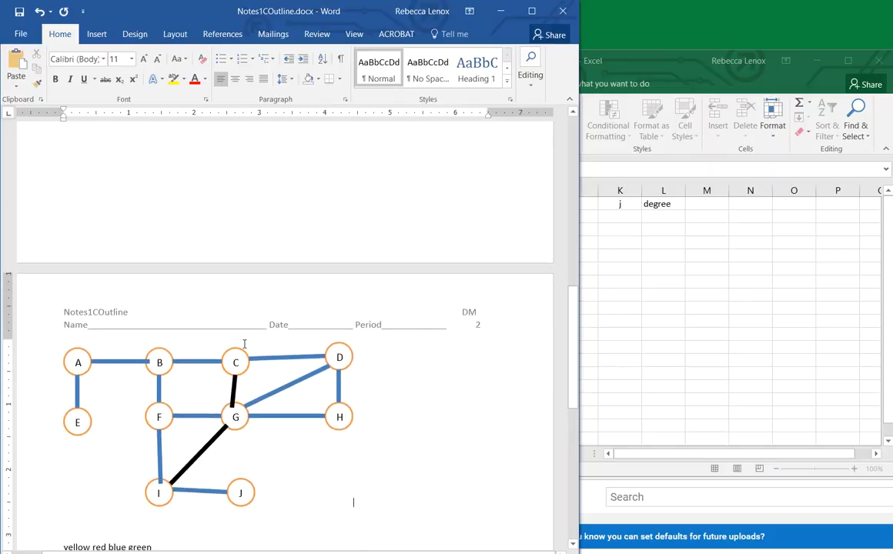
{"action": "scroll", "scroll_direction": "down", "scroll_amount": 3}
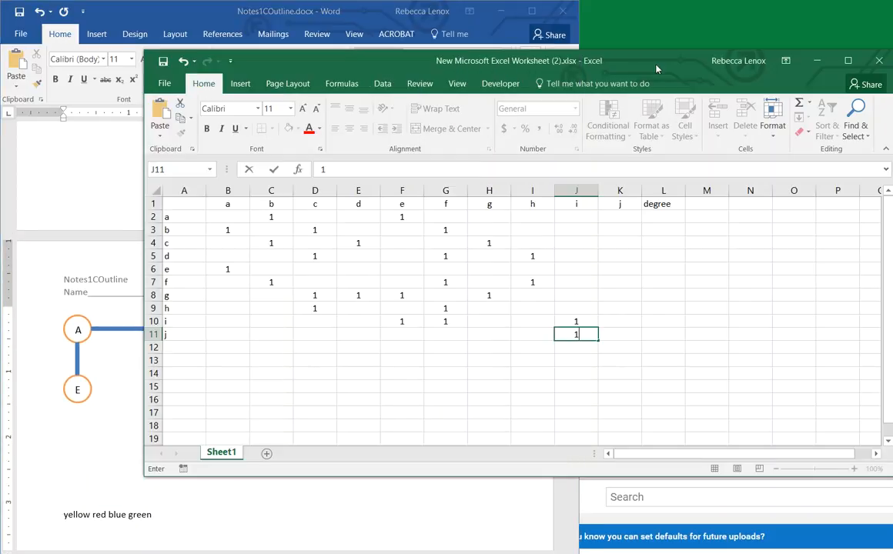
{"action": "mouse_move", "coordinate": [245, 228]}
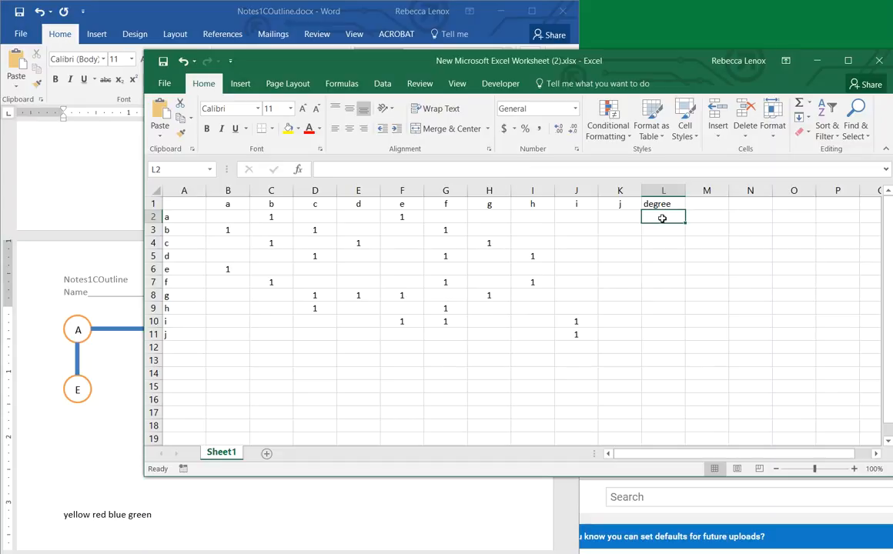
{"action": "mouse_move", "coordinate": [659, 216]}
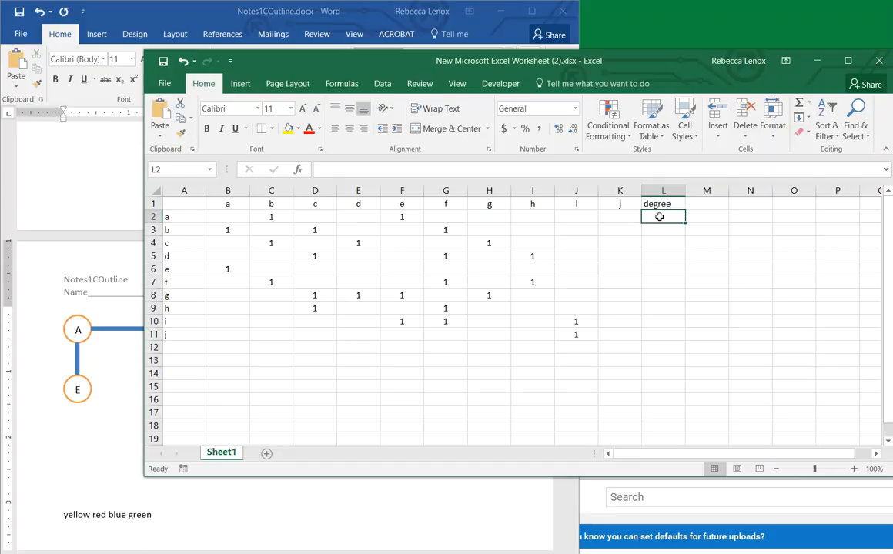
Enter a SUM row total in L2 for vertex a and fill it down to row j
{"action": "left_click", "coordinate": [342, 83]}
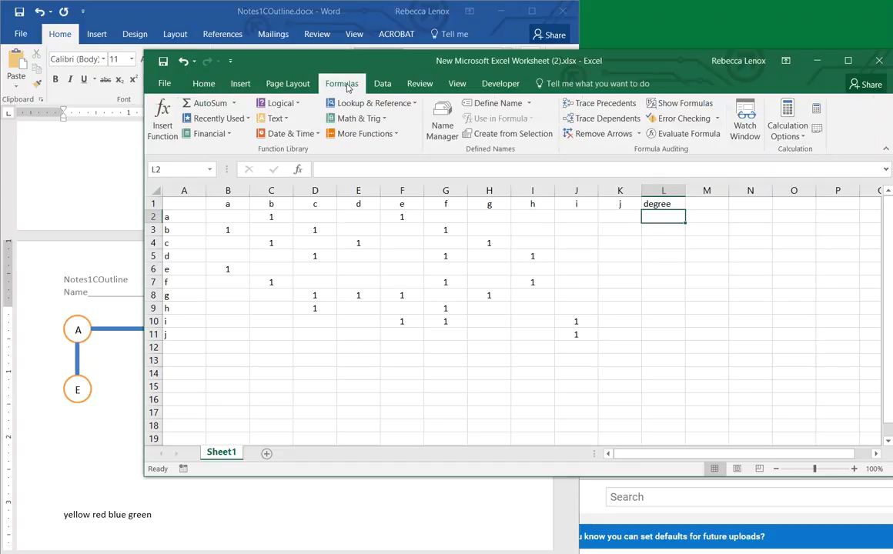
{"action": "left_click", "coordinate": [234, 102]}
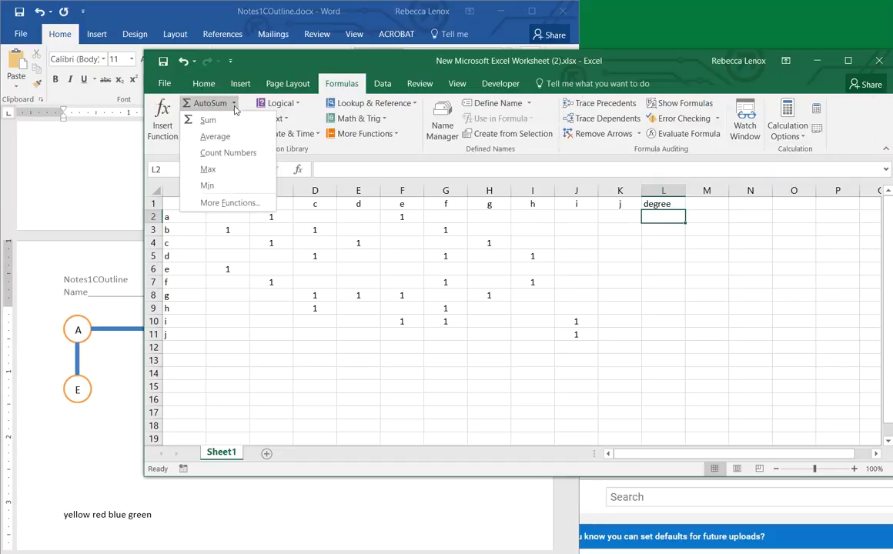
{"action": "left_click", "coordinate": [208, 120]}
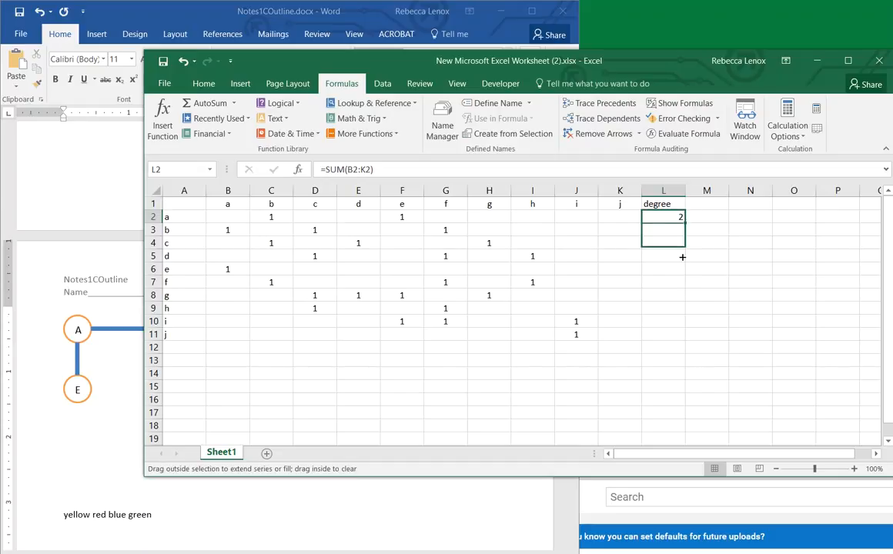
{"action": "left_click_drag", "start_coordinate": [681, 223], "coordinate": [681, 339]}
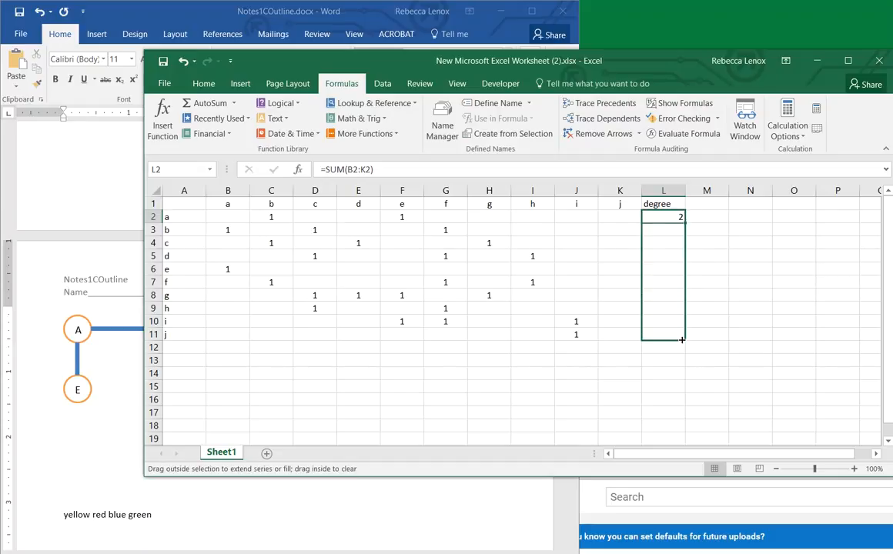
{"action": "left_click_drag", "start_coordinate": [680, 223], "coordinate": [681, 340]}
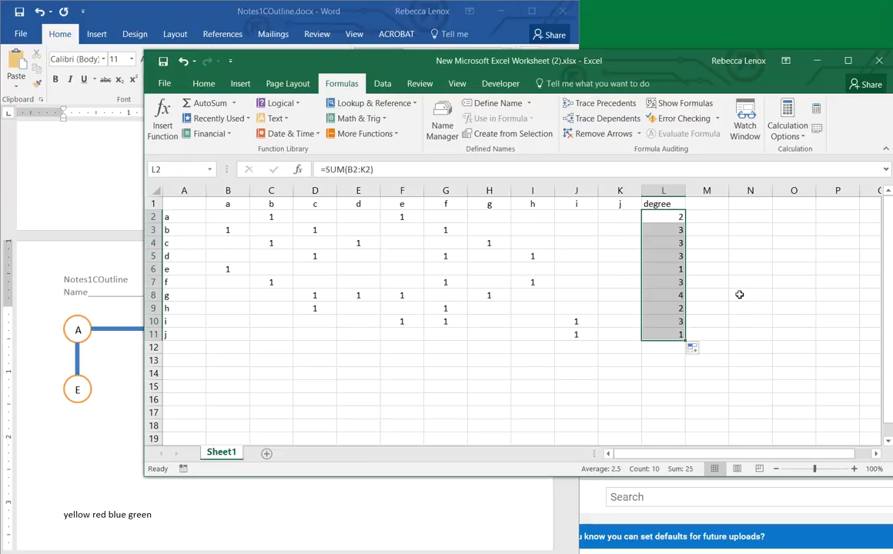
{"action": "mouse_move", "coordinate": [708, 296]}
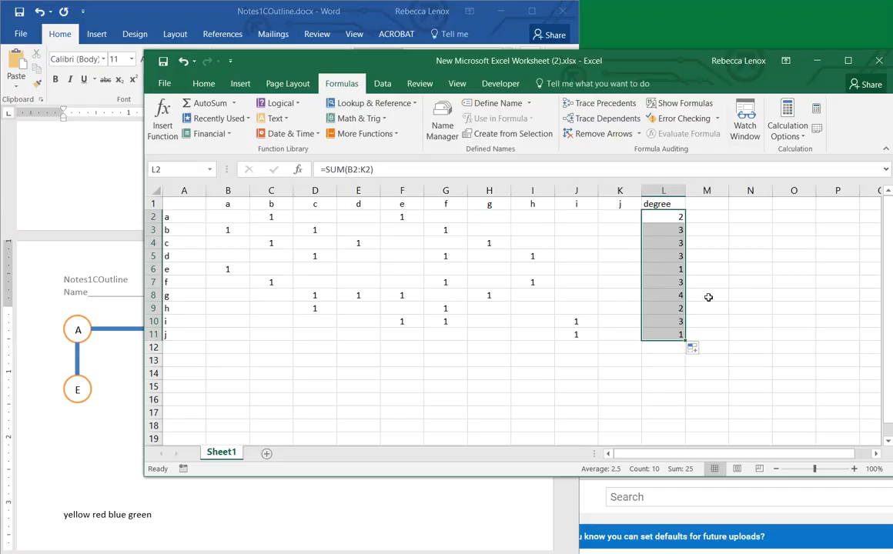
Check the degree formulas for vertices j, h and a, then select vertex g's row
{"action": "left_click", "coordinate": [662, 334]}
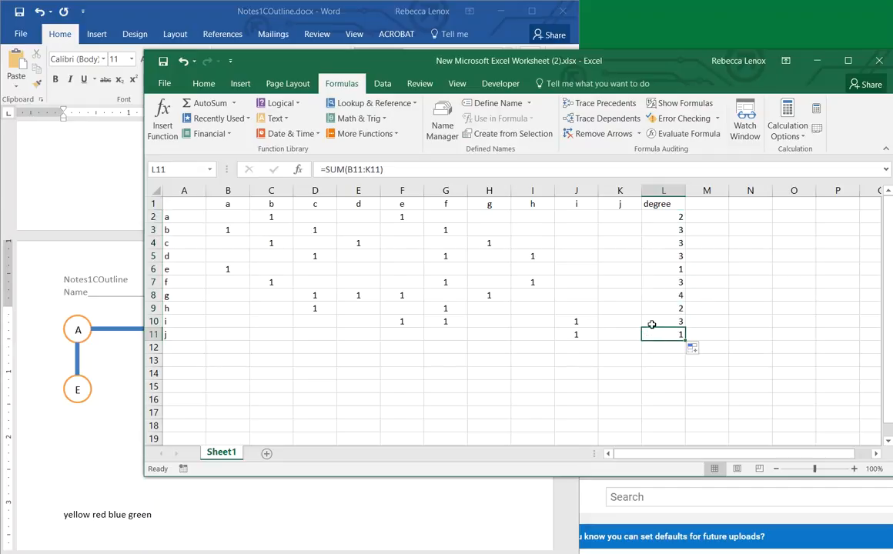
{"action": "left_click", "coordinate": [662, 308]}
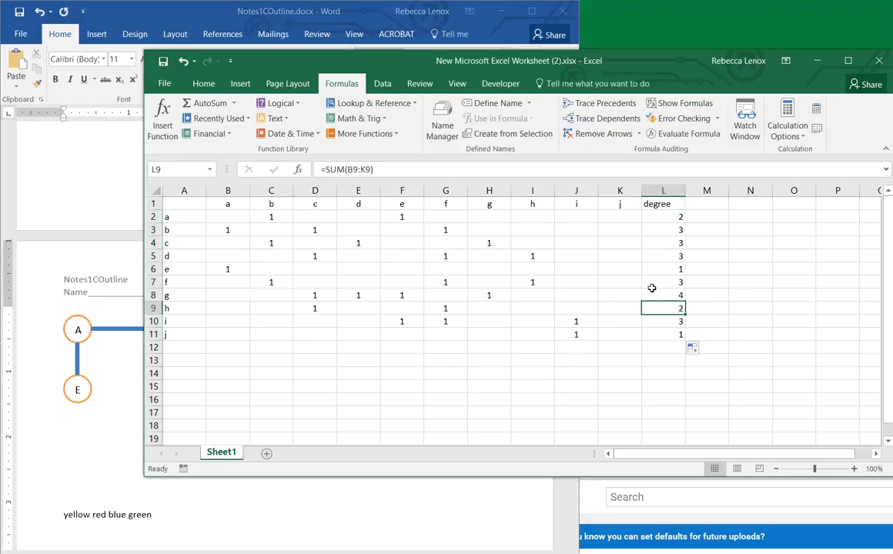
{"action": "left_click", "coordinate": [662, 216]}
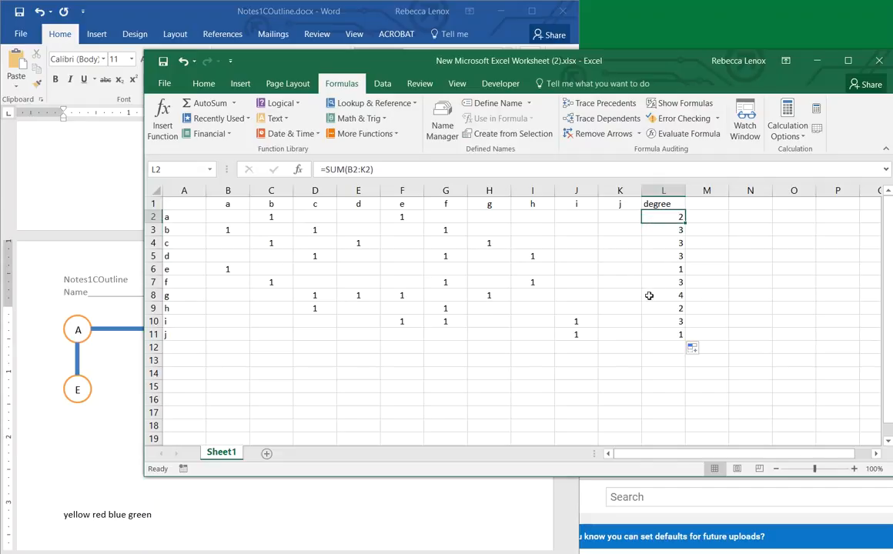
{"action": "left_click", "coordinate": [662, 296]}
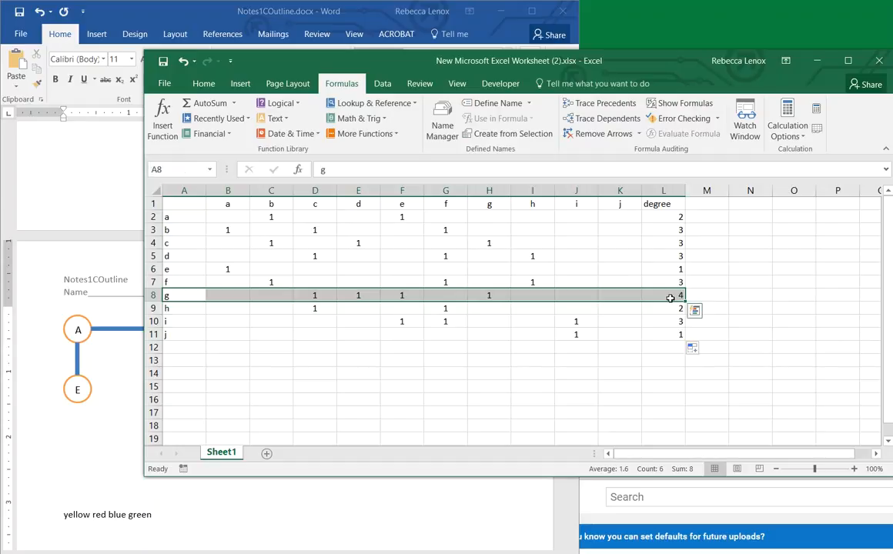
Highlight the row for vertex g, degree 4, in yellow from the Home ribbon
{"action": "left_click", "coordinate": [203, 83]}
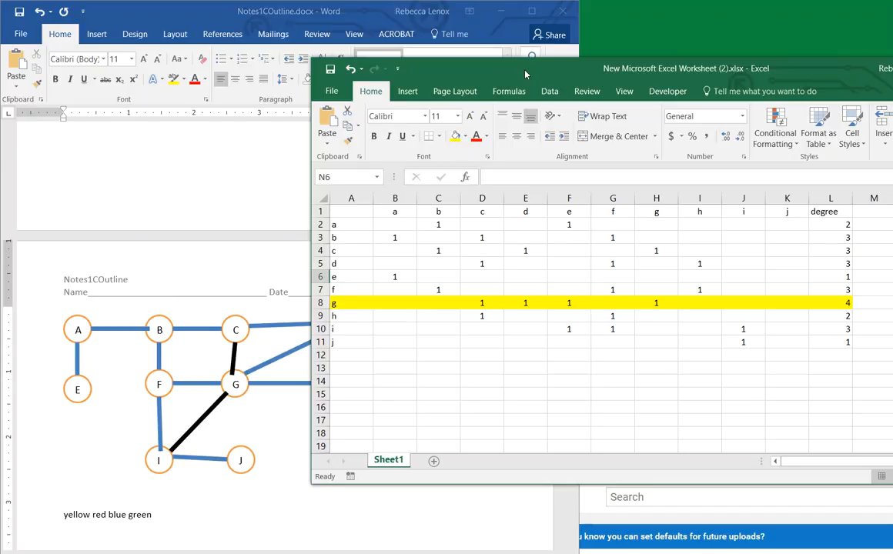
{"action": "mouse_move", "coordinate": [234, 385]}
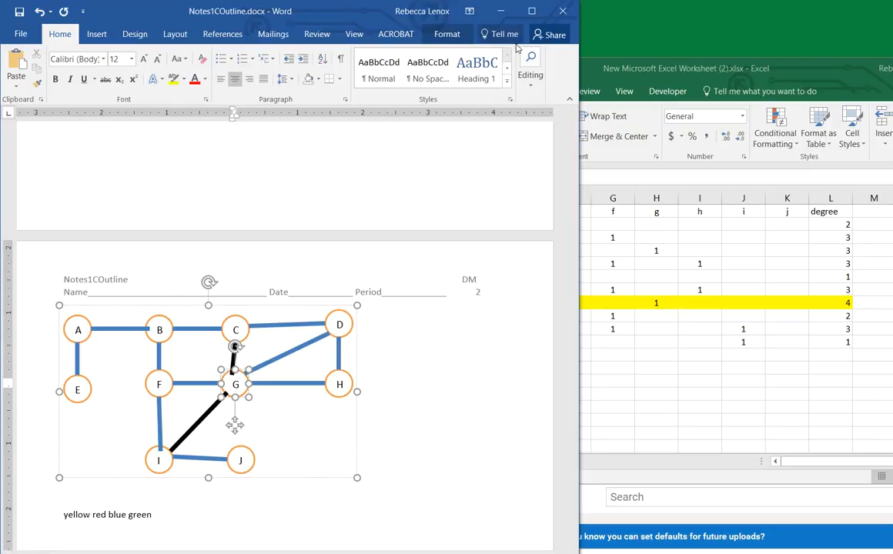
Fill vertices G, B, E and J yellow using Shape Fill
{"action": "left_click", "coordinate": [446, 34]}
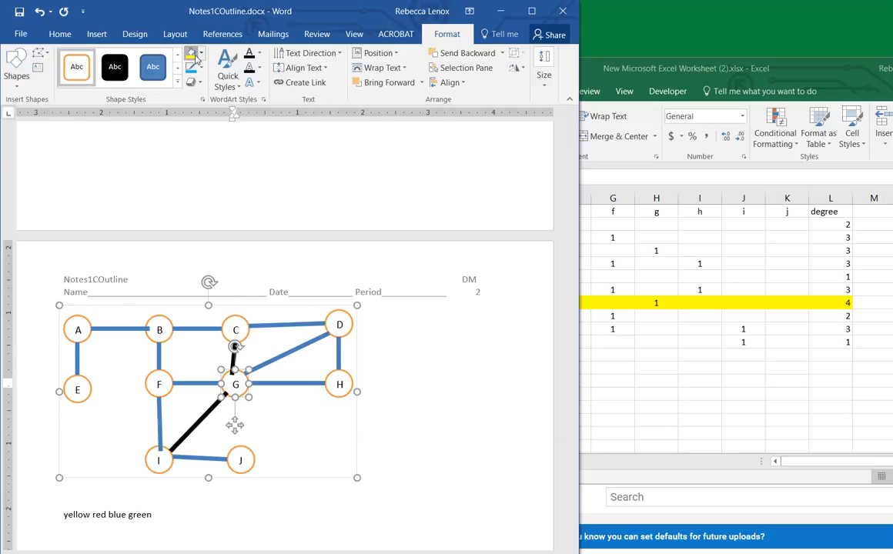
{"action": "left_click", "coordinate": [236, 385]}
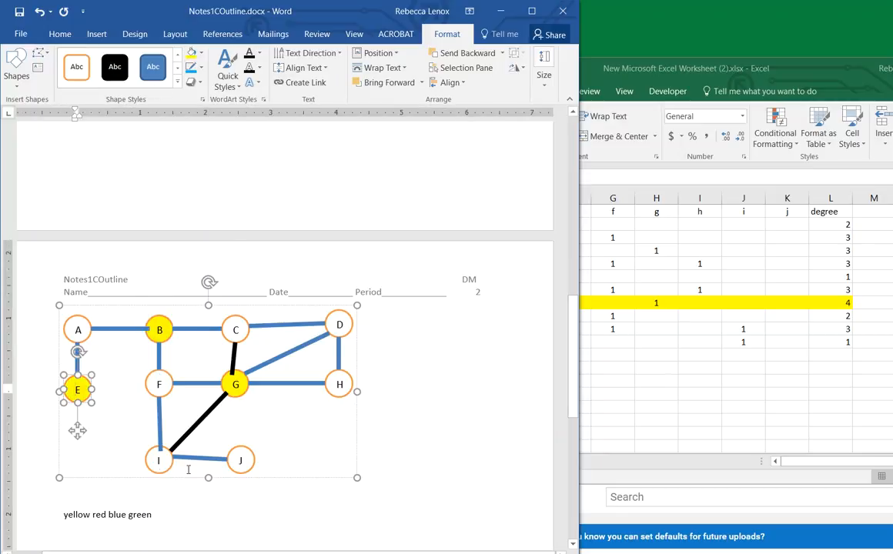
{"action": "left_click", "coordinate": [240, 459]}
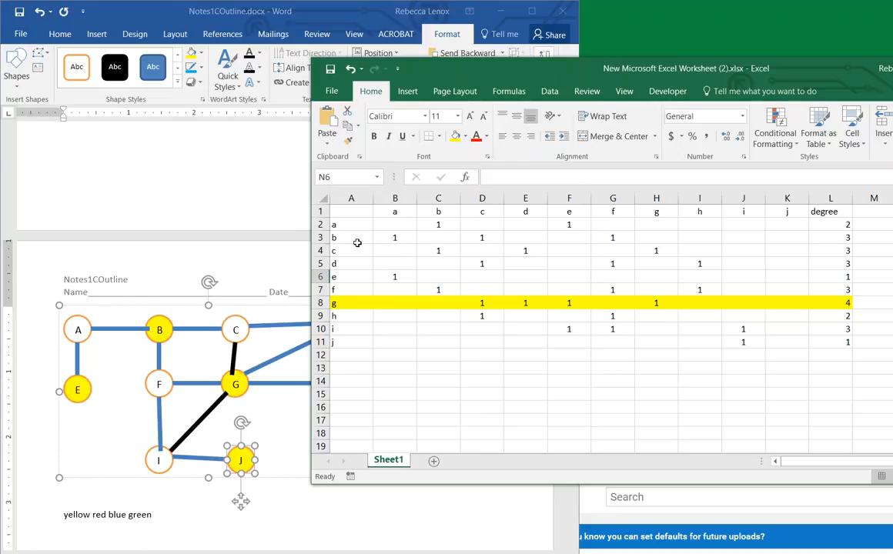
Select vertex j's matrix row and fill it yellow
{"action": "left_click_drag", "start_coordinate": [351, 237], "coordinate": [742, 250]}
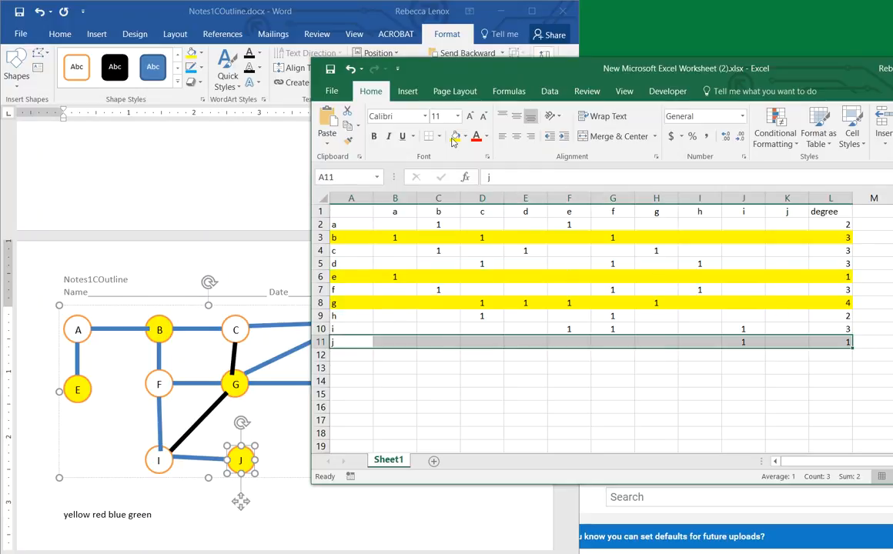
{"action": "left_click", "coordinate": [482, 381]}
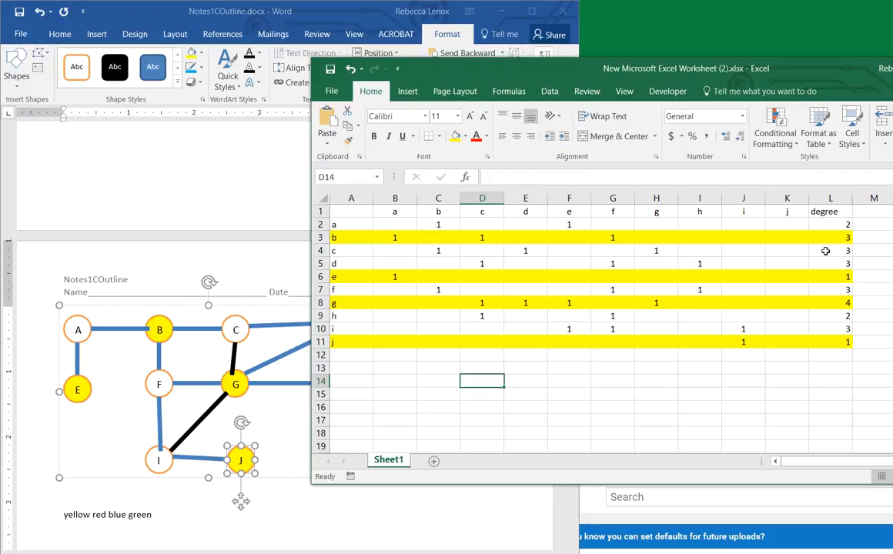
Select vertex c's row and fill it red
{"action": "left_click", "coordinate": [829, 249]}
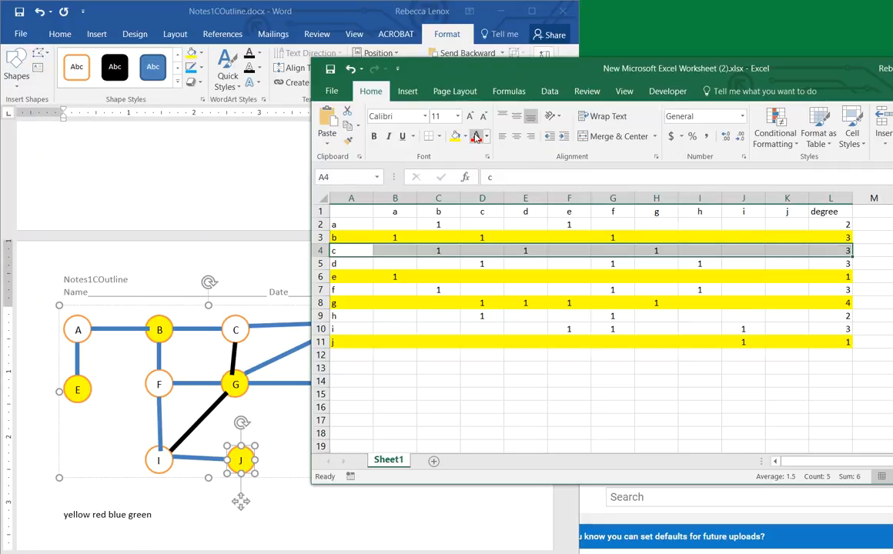
{"action": "left_click", "coordinate": [465, 136]}
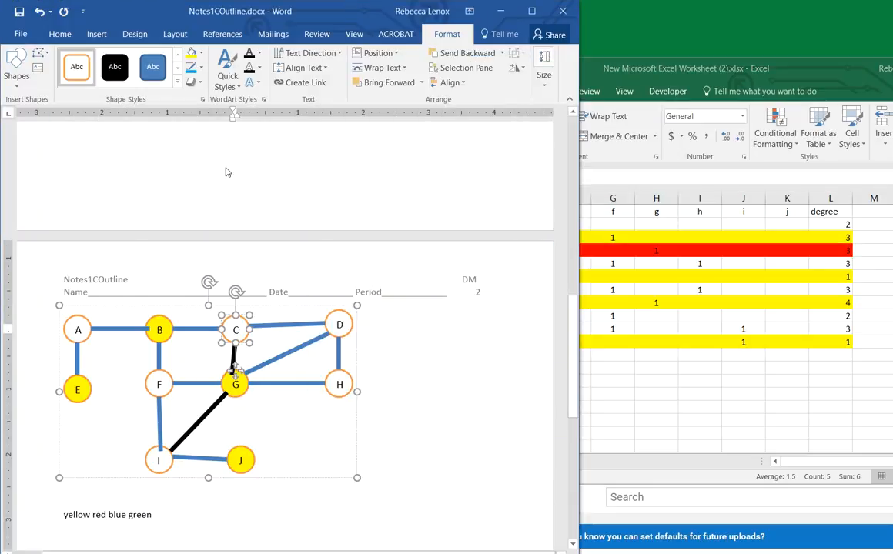
Fill vertex C red via Shape Fill, starting the red group A, C, I
{"action": "left_click", "coordinate": [192, 54]}
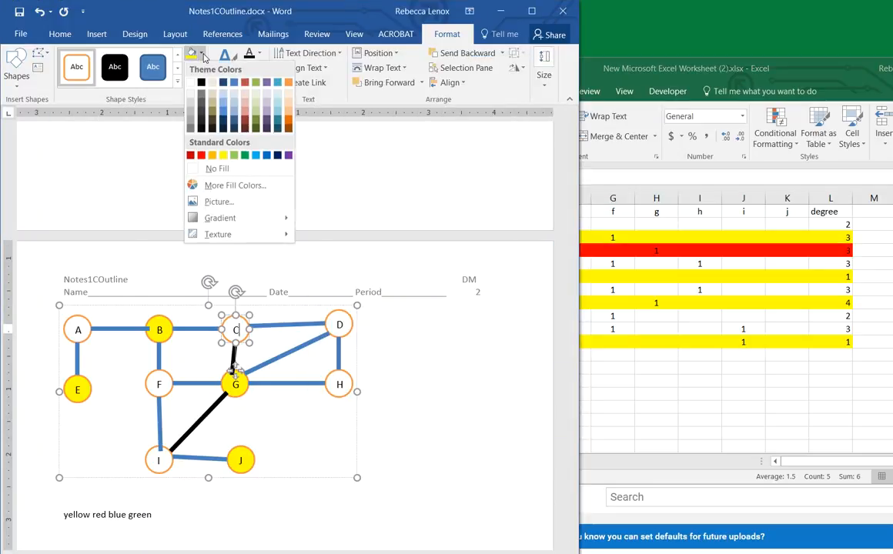
{"action": "left_click", "coordinate": [191, 154]}
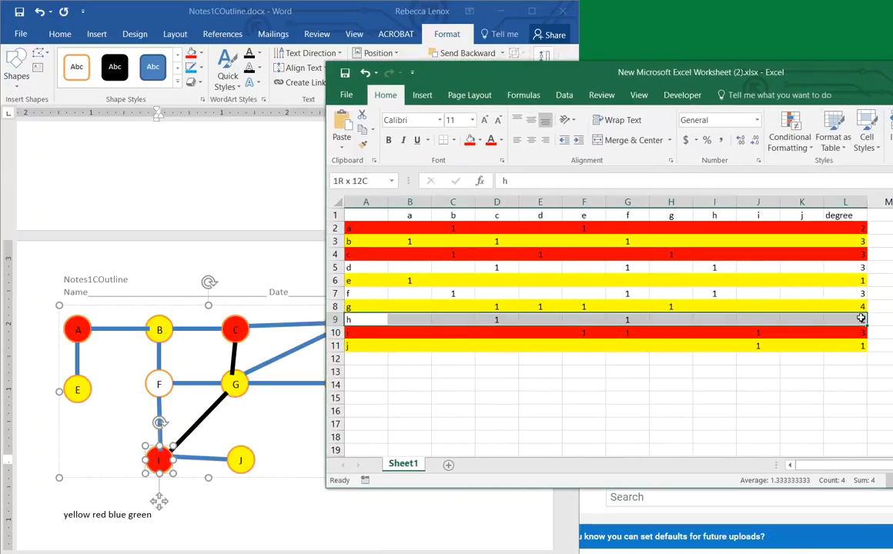
Fill vertex h's row red and check the SUM formulas for rows f and d
{"action": "left_click", "coordinate": [470, 140]}
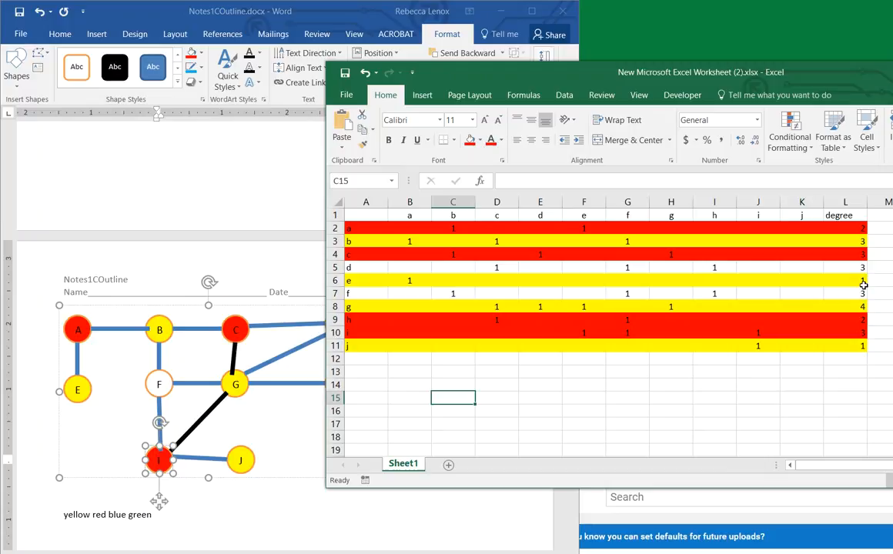
{"action": "mouse_move", "coordinate": [856, 295]}
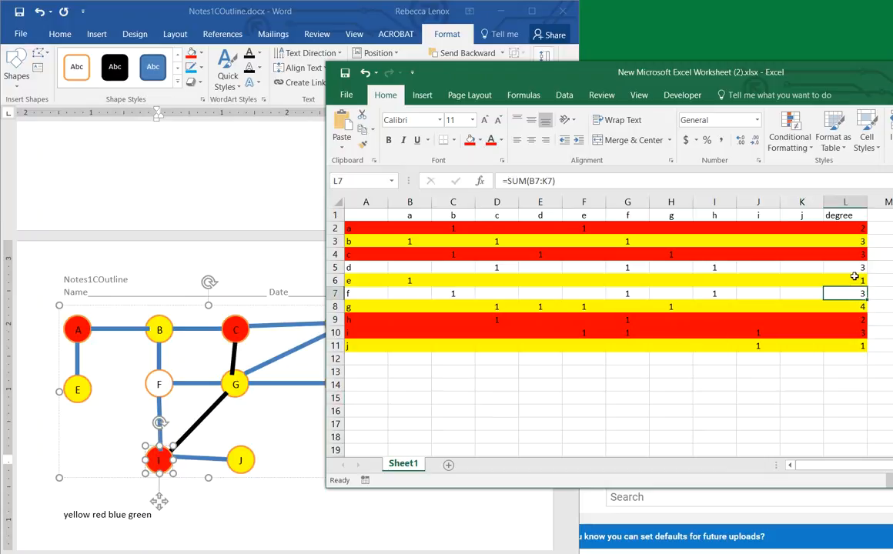
{"action": "left_click", "coordinate": [843, 268]}
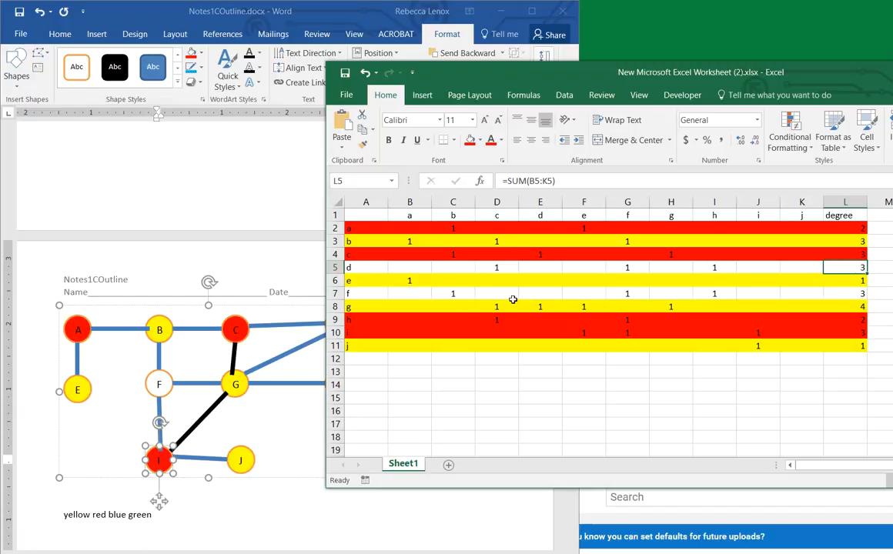
{"action": "left_click", "coordinate": [367, 267]}
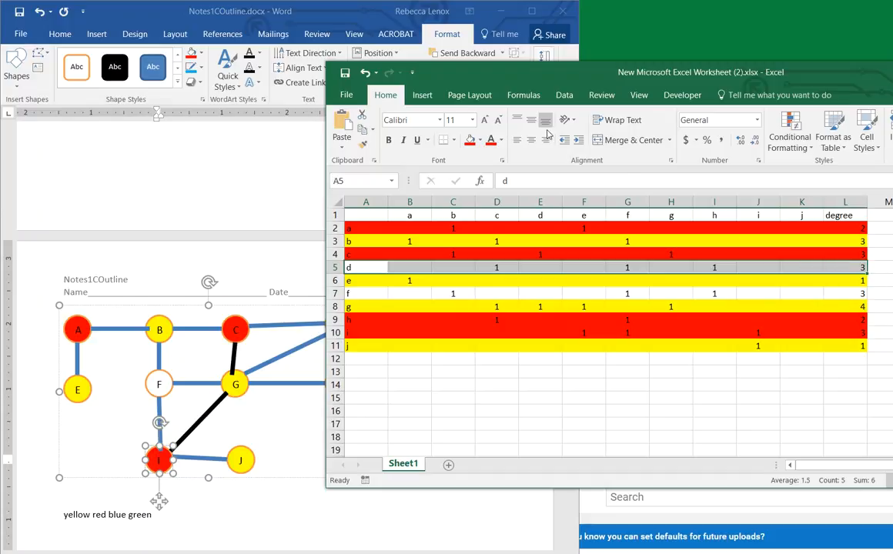
Select vertex d's row and fill it blue
{"action": "left_click", "coordinate": [500, 138]}
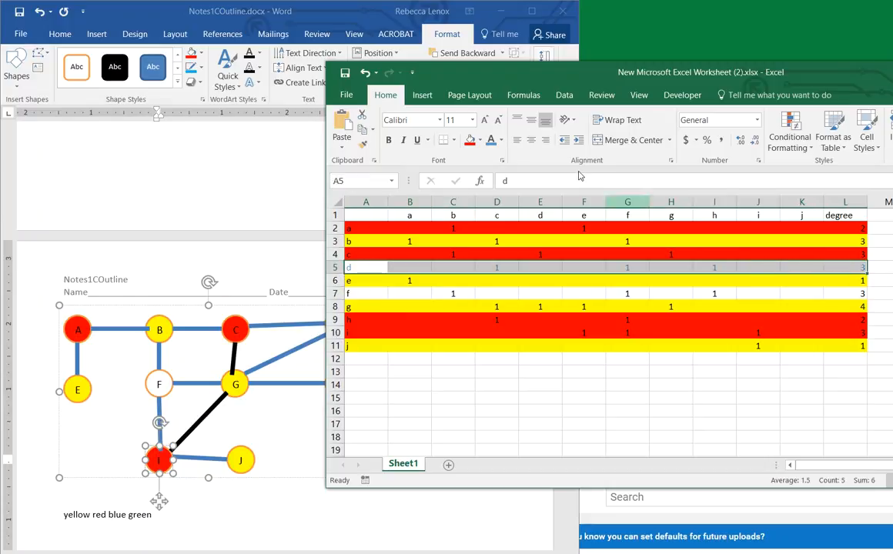
{"action": "left_click", "coordinate": [471, 140]}
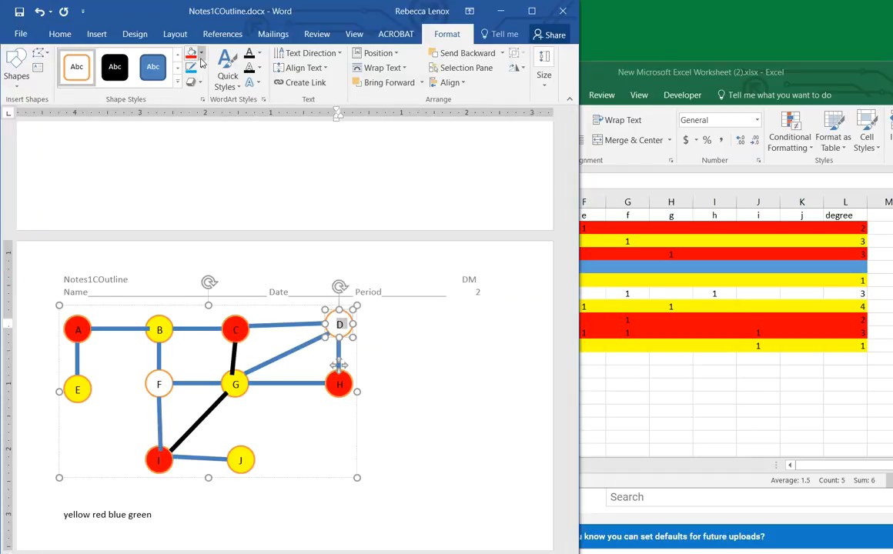
Fill vertices D and F blue with Shape Fill
{"action": "left_click", "coordinate": [187, 58]}
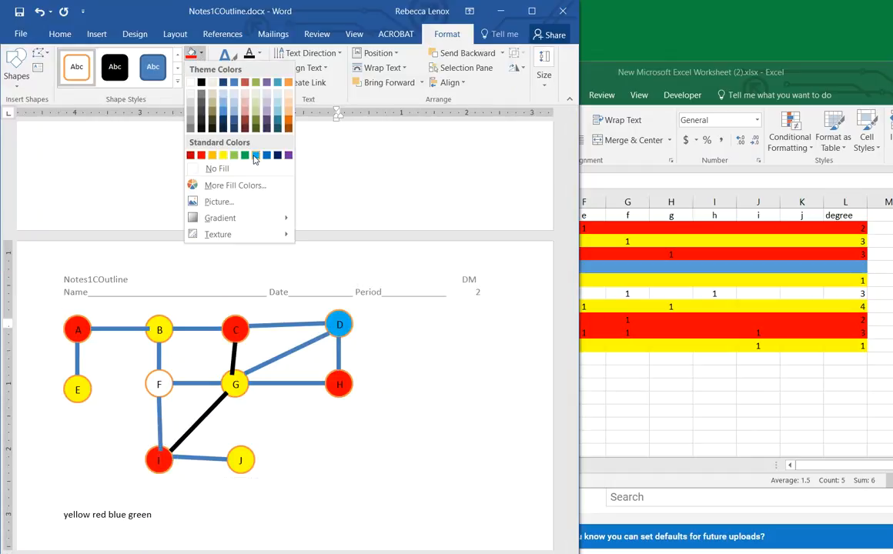
{"action": "left_click", "coordinate": [256, 154]}
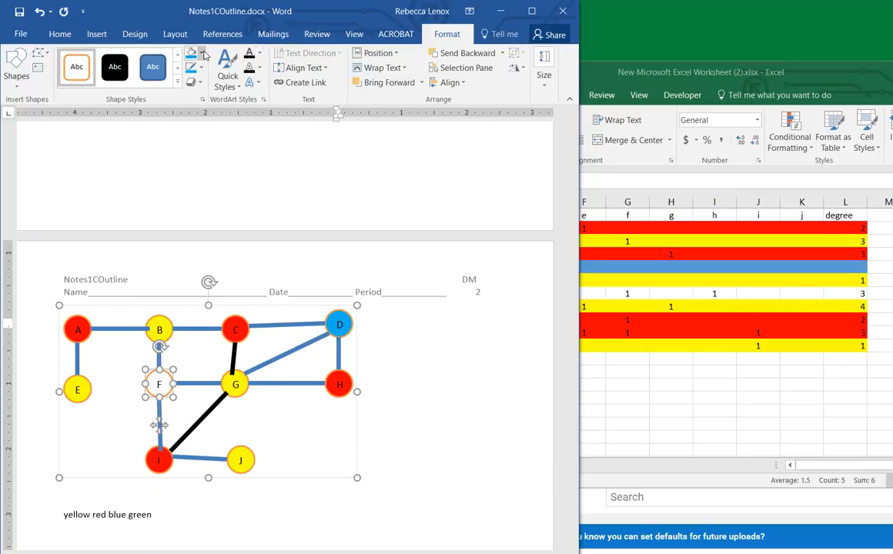
{"action": "left_click", "coordinate": [188, 56]}
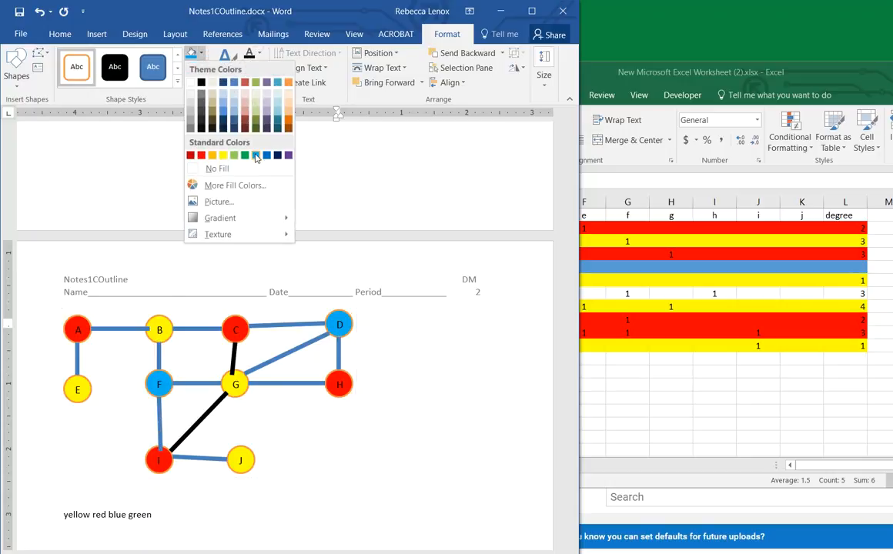
{"action": "mouse_move", "coordinate": [256, 155]}
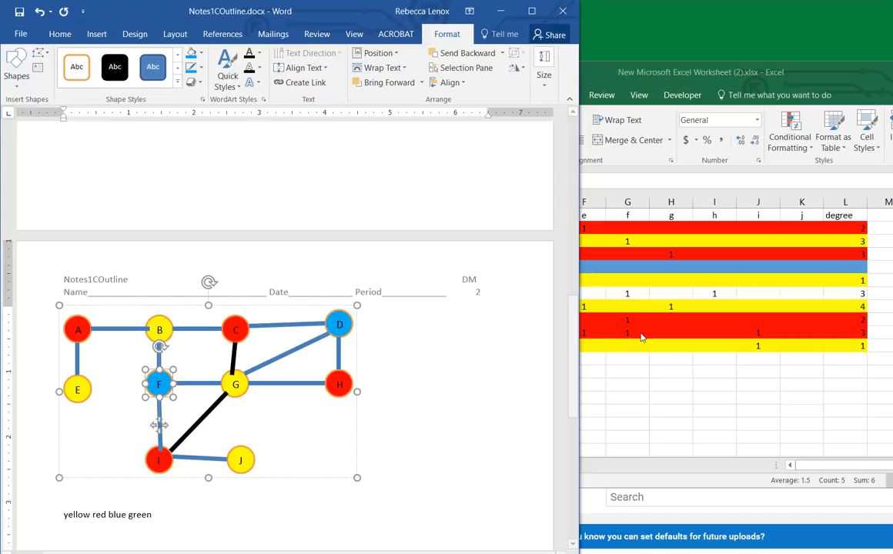
Back in Excel, select vertex f's row and fill it blue
{"action": "left_click", "coordinate": [724, 72]}
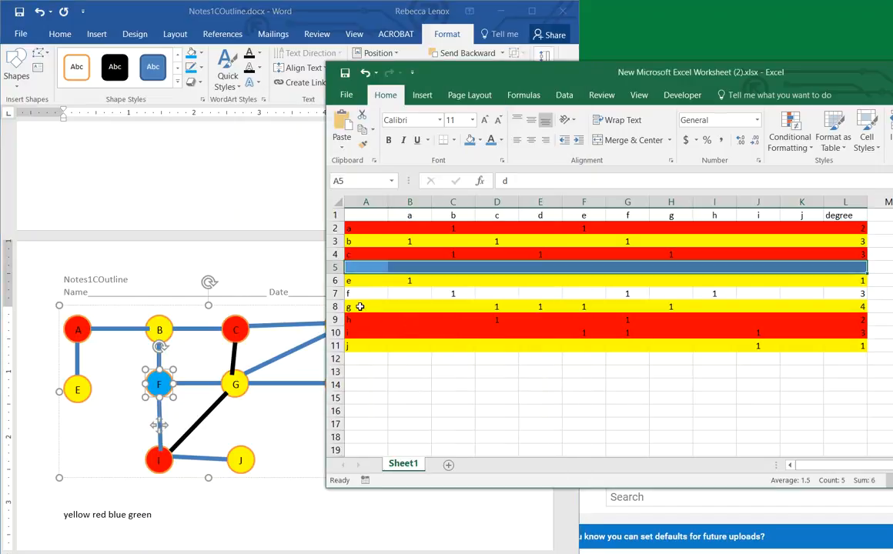
{"action": "left_click", "coordinate": [366, 293]}
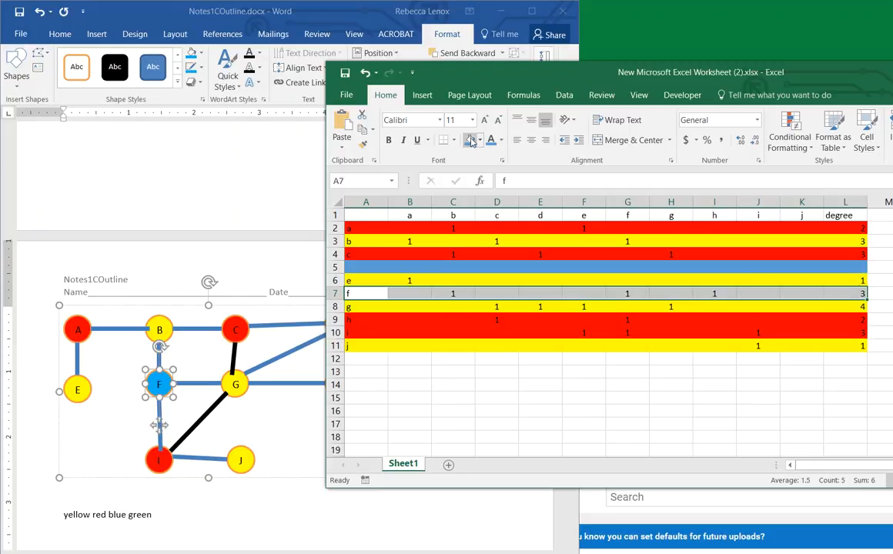
{"action": "left_click", "coordinate": [471, 140]}
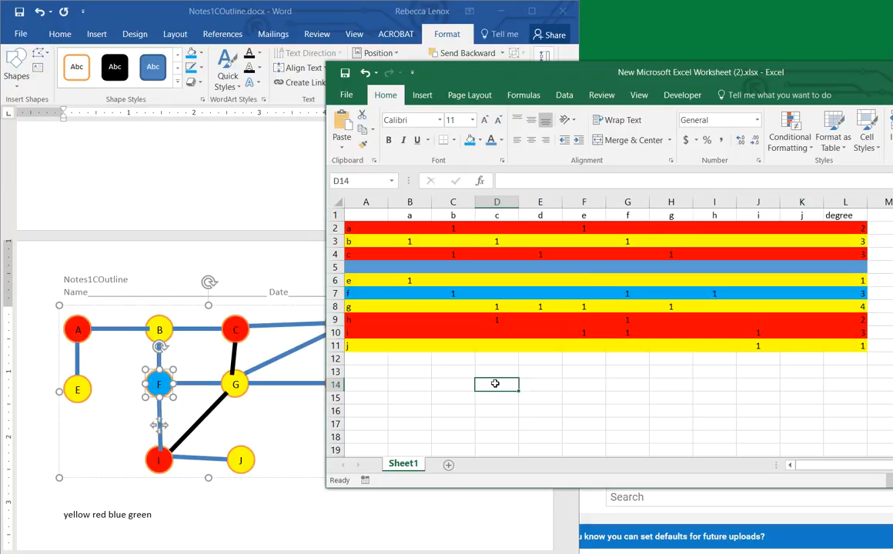
{"action": "mouse_move", "coordinate": [427, 391]}
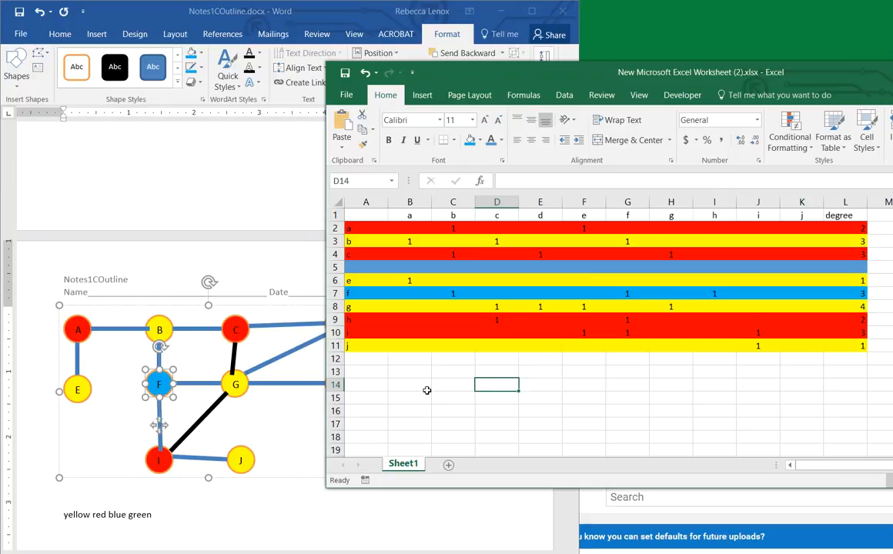